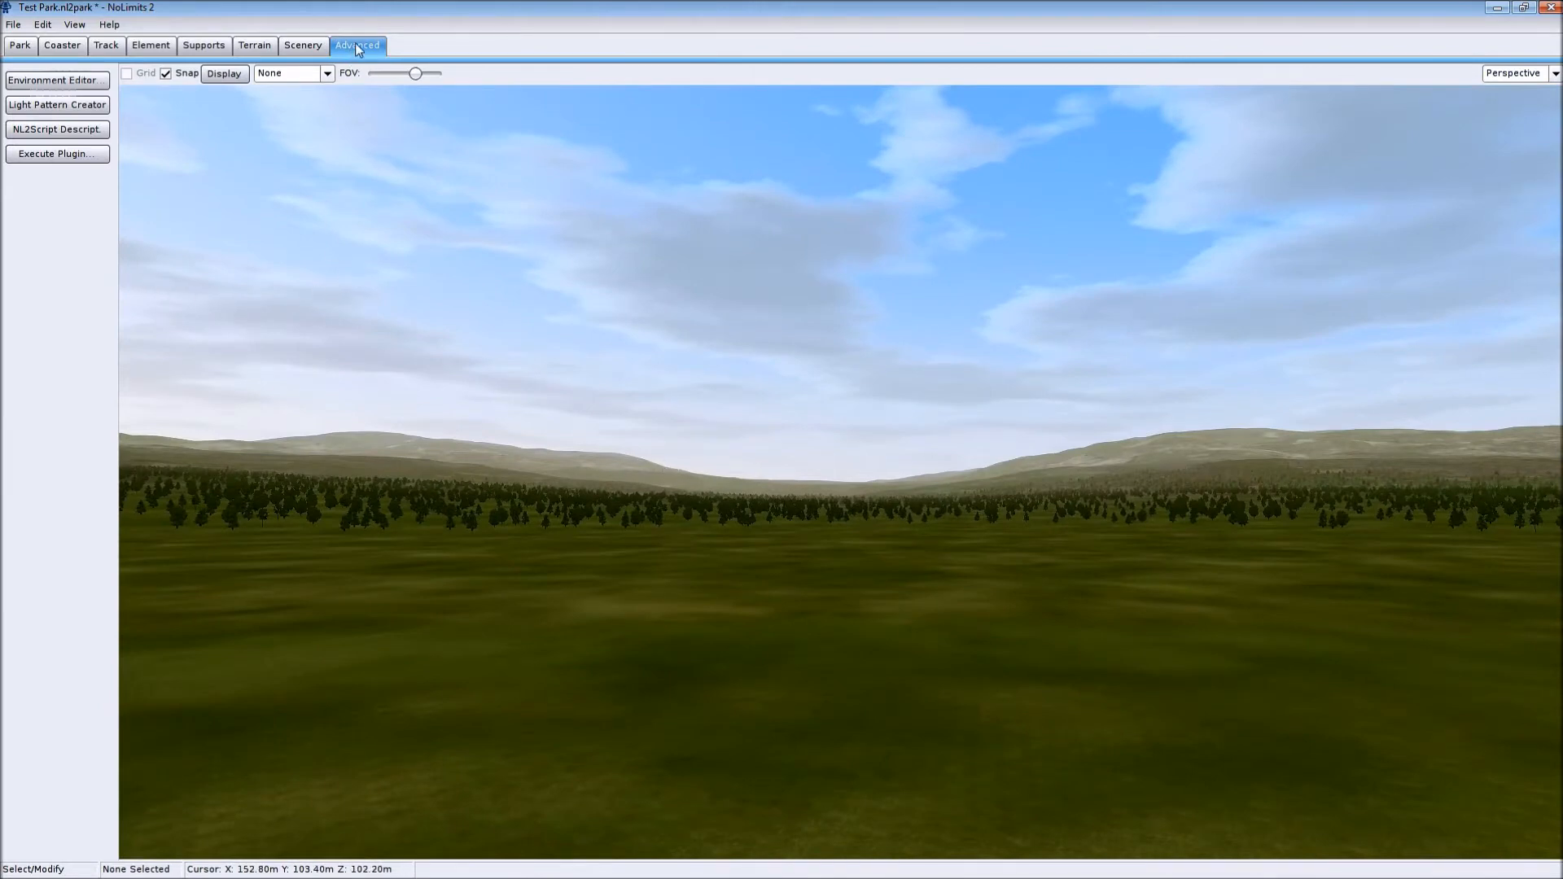
{"action": "mouse_move", "coordinate": [379, 83]}
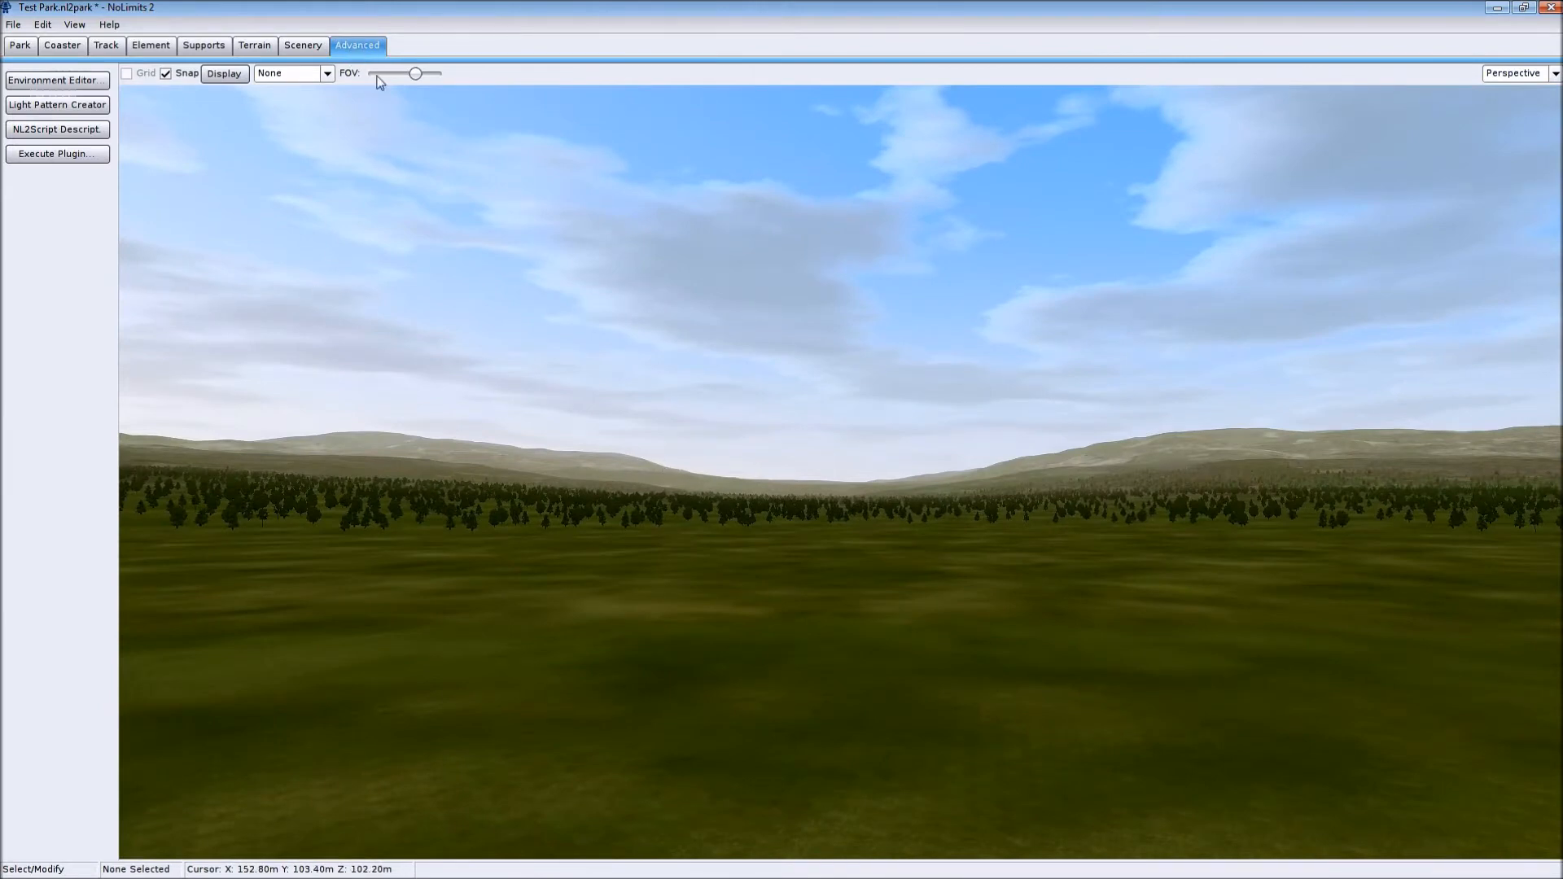
Open the Environment Editor from the Advanced tab
{"action": "left_click", "coordinate": [55, 80]}
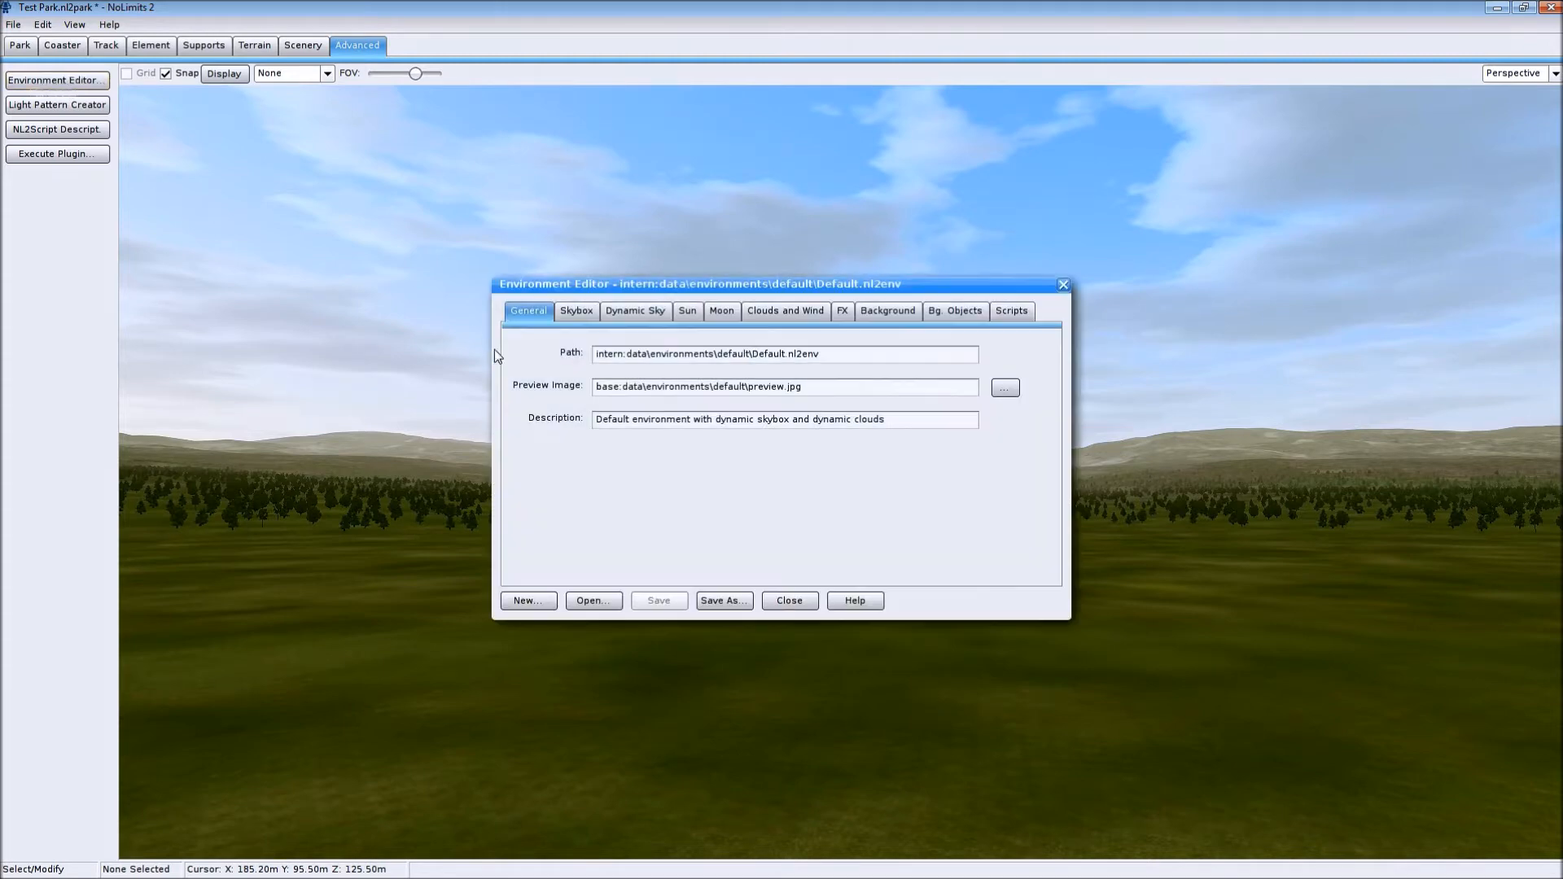
{"action": "mouse_move", "coordinate": [866, 335]}
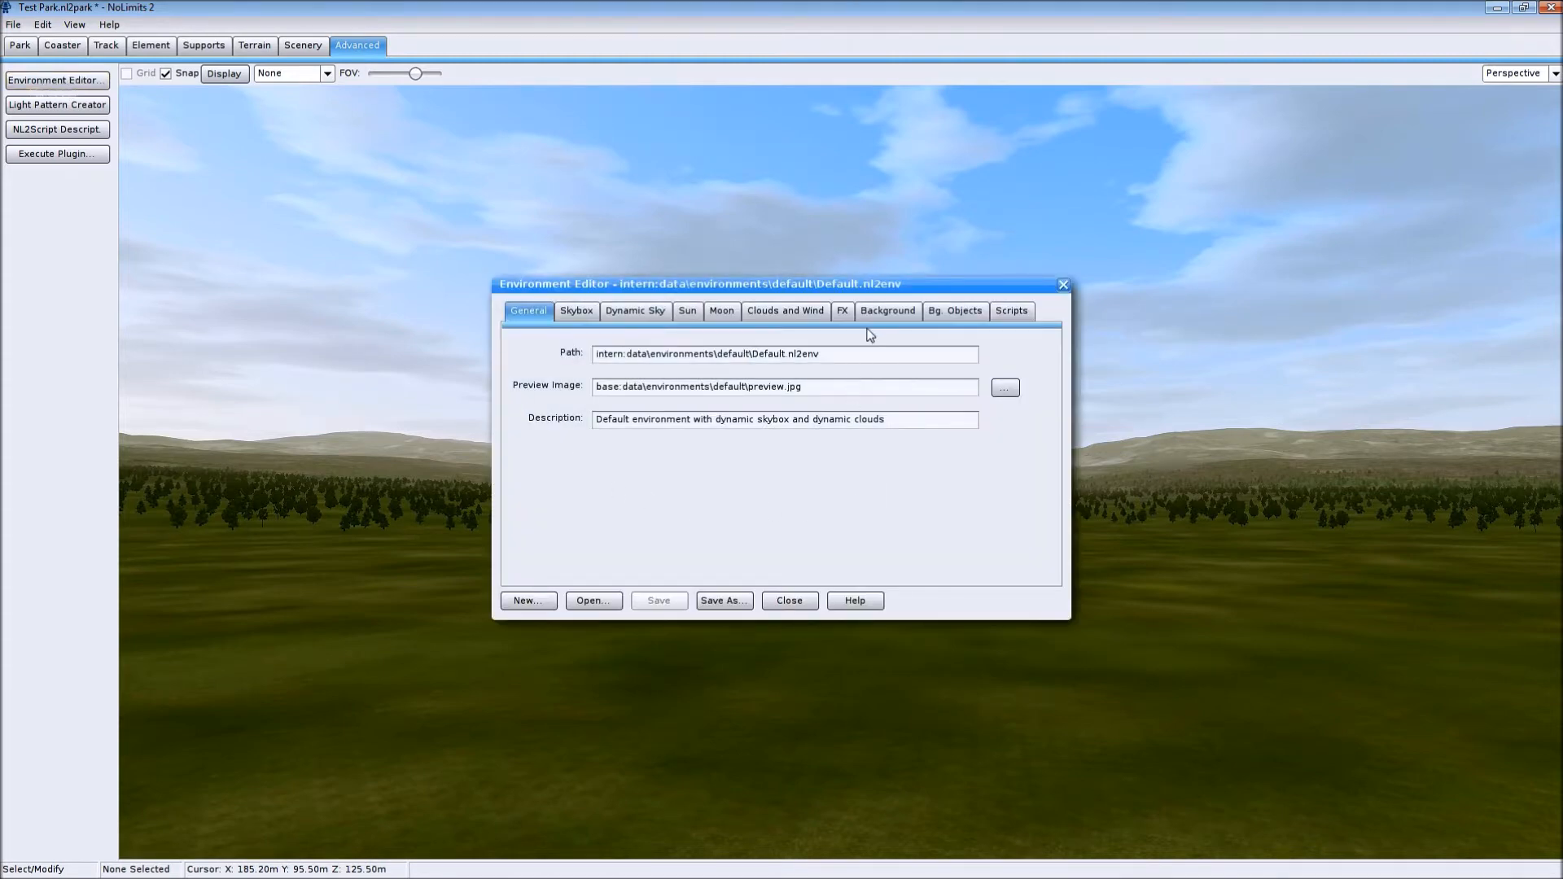
Set the generated background's terrain height to 0 on the Background tab
{"action": "left_click", "coordinate": [886, 310]}
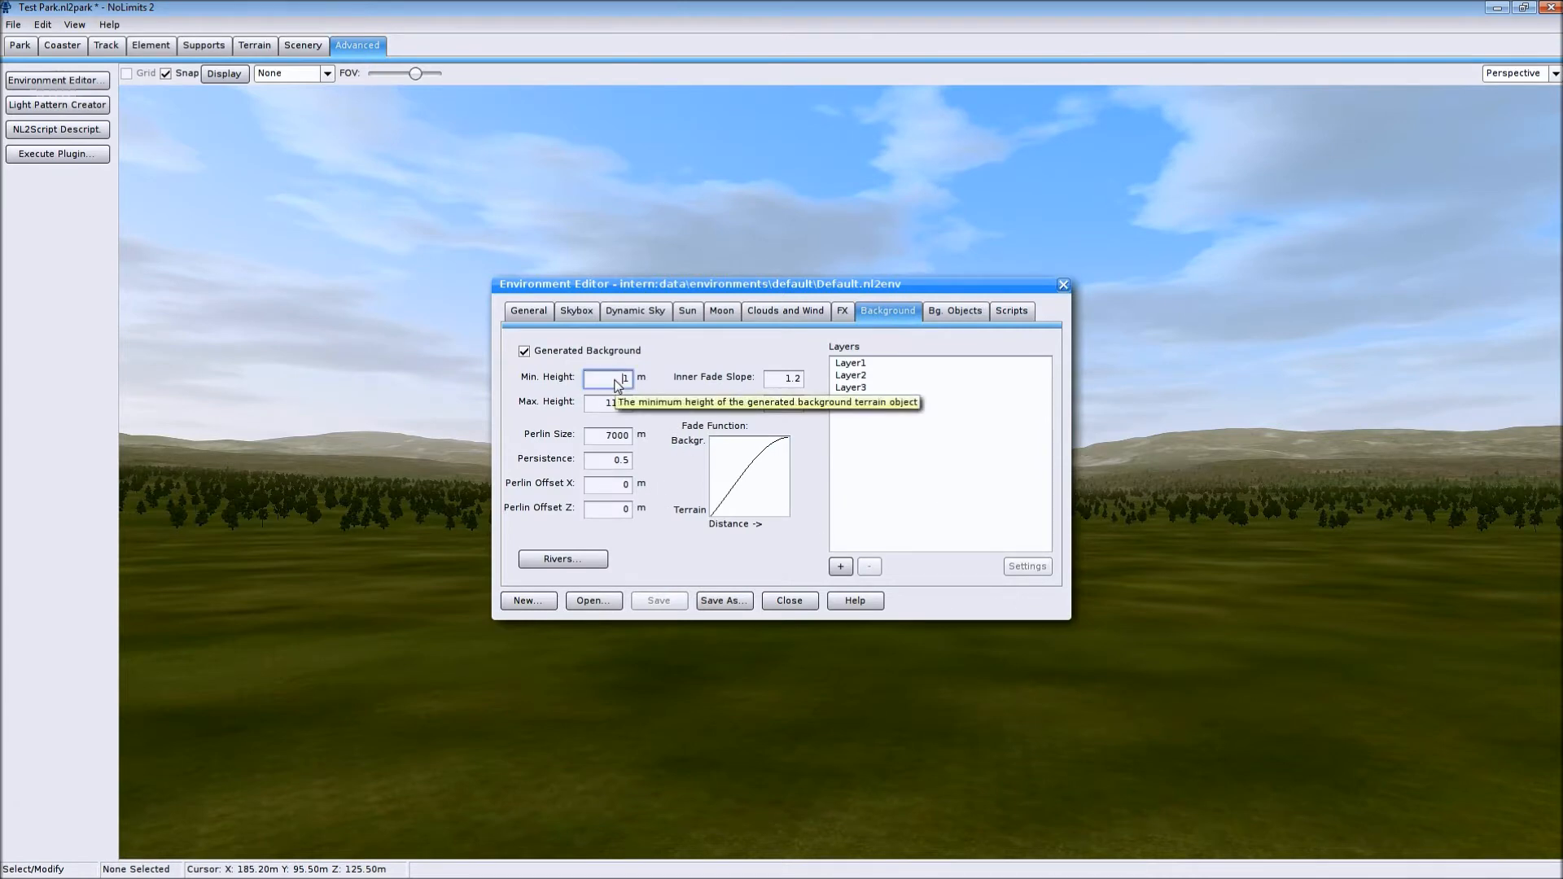
{"action": "left_click", "coordinate": [613, 403]}
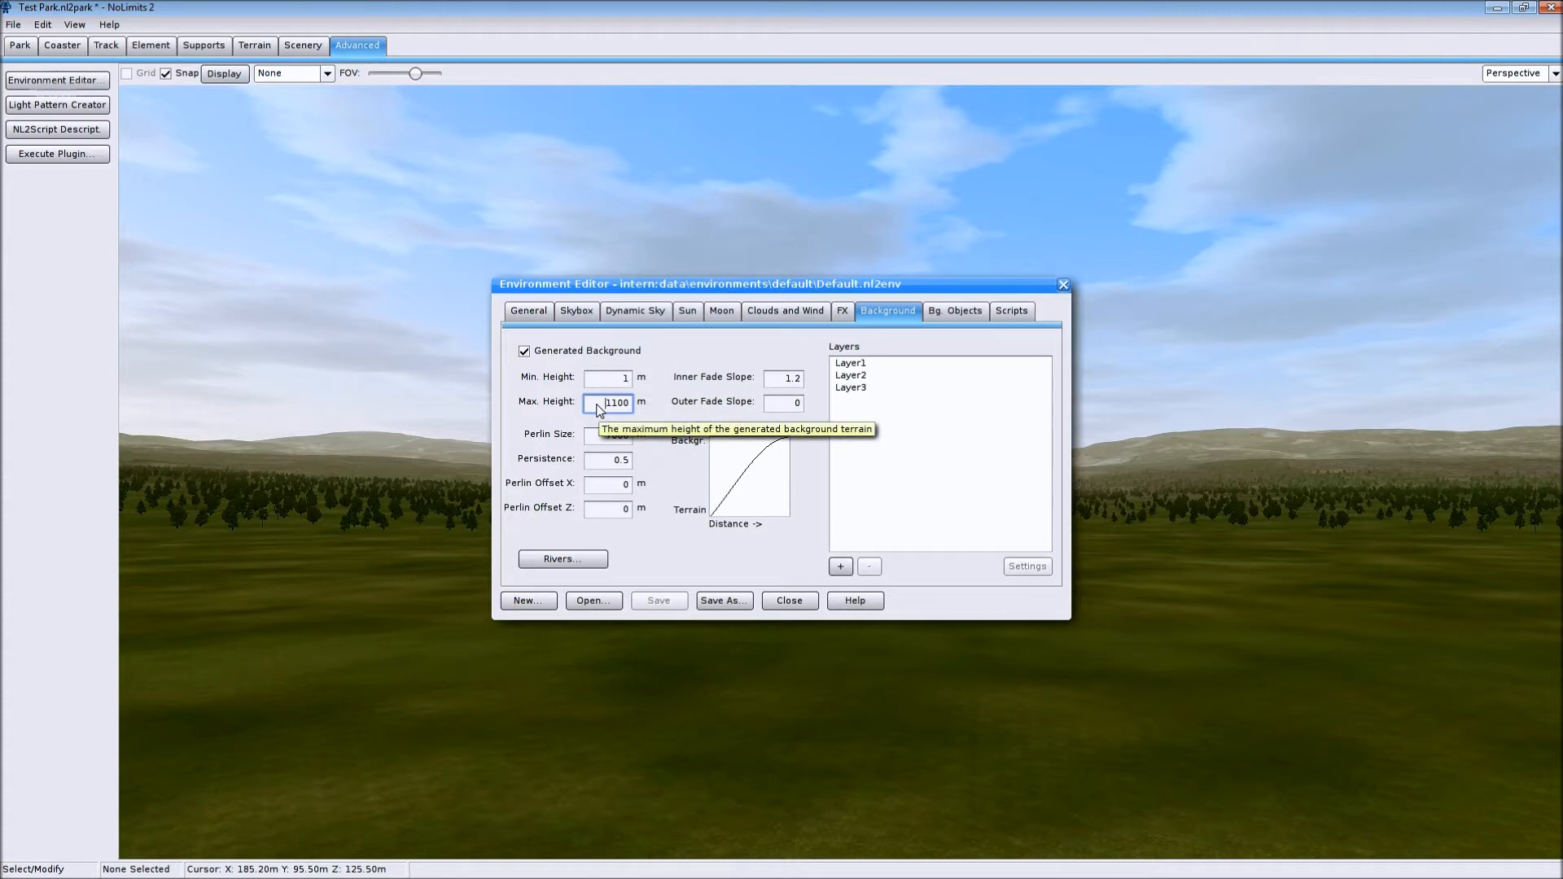
{"action": "type", "text": "0"}
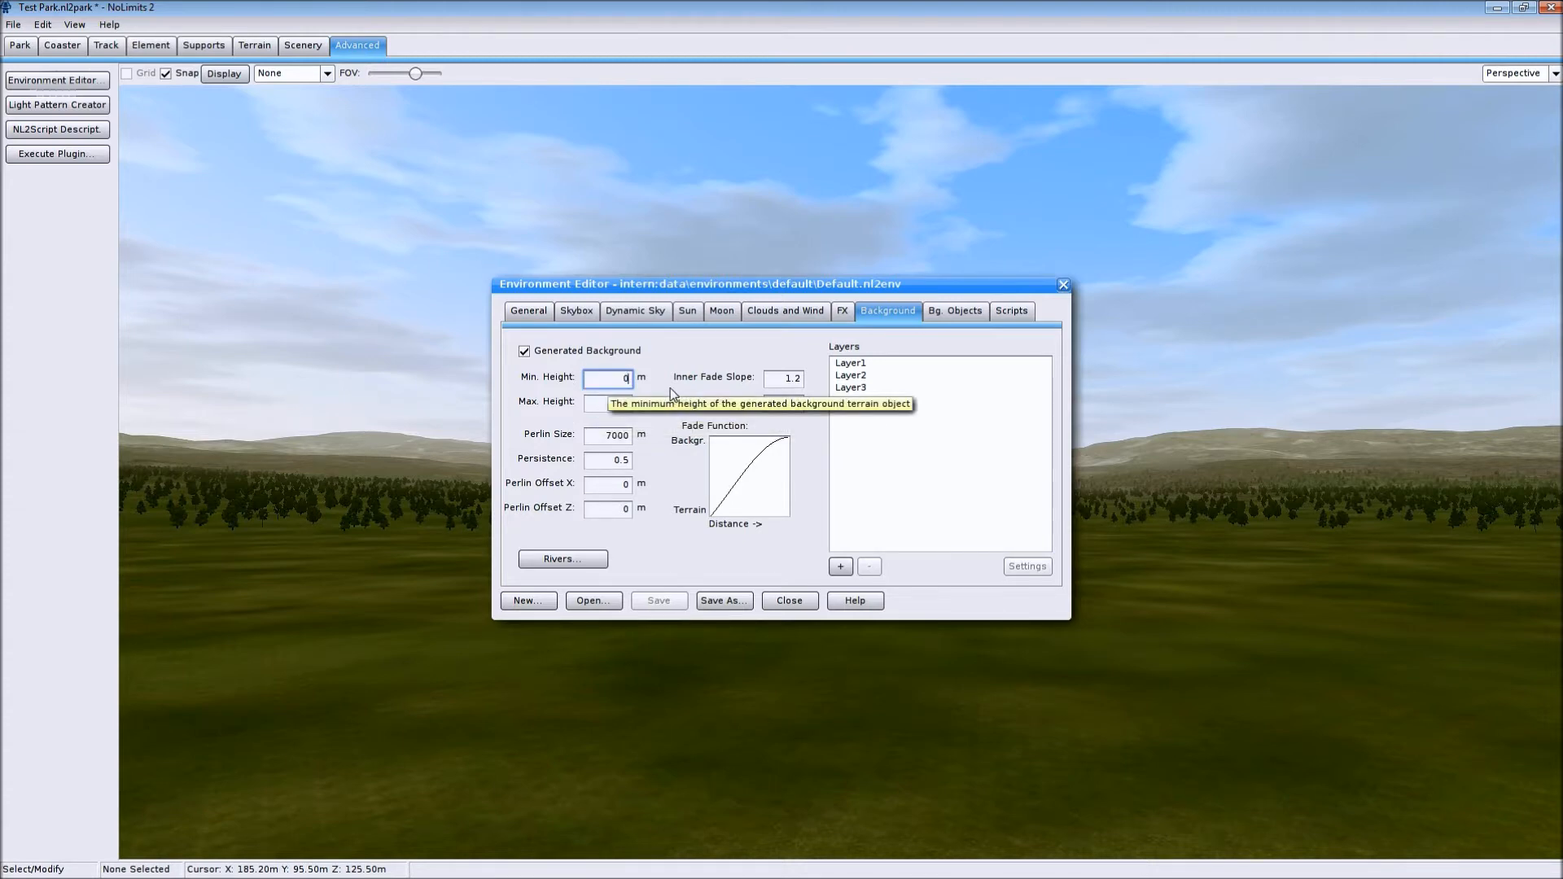
{"action": "mouse_move", "coordinate": [728, 653]}
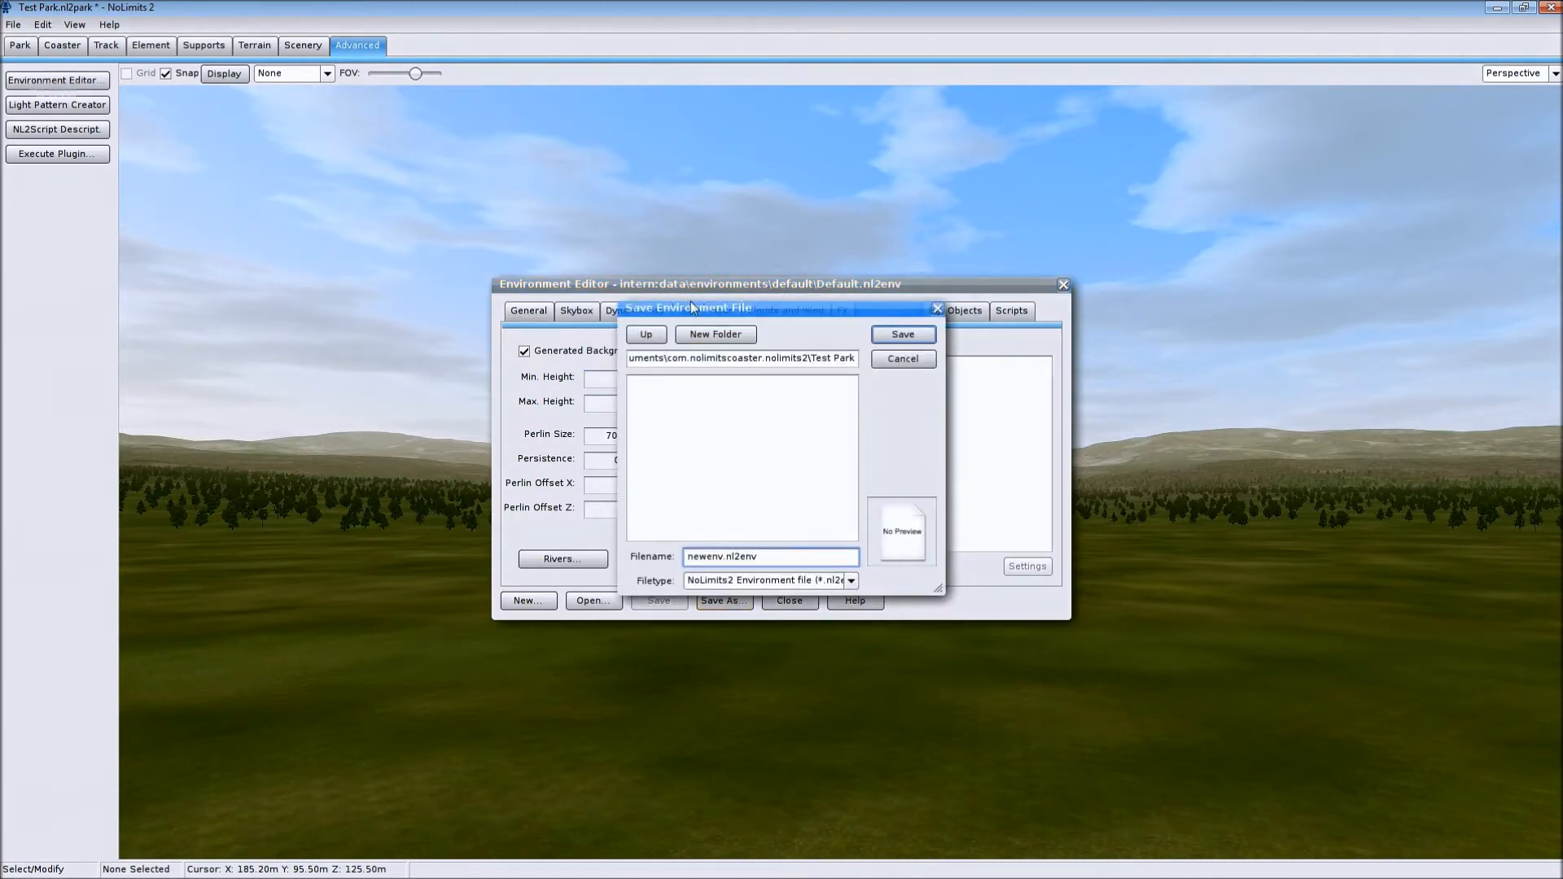
Save the environment file under the name 'Tutorial Env'
{"action": "double_click", "coordinate": [736, 556]}
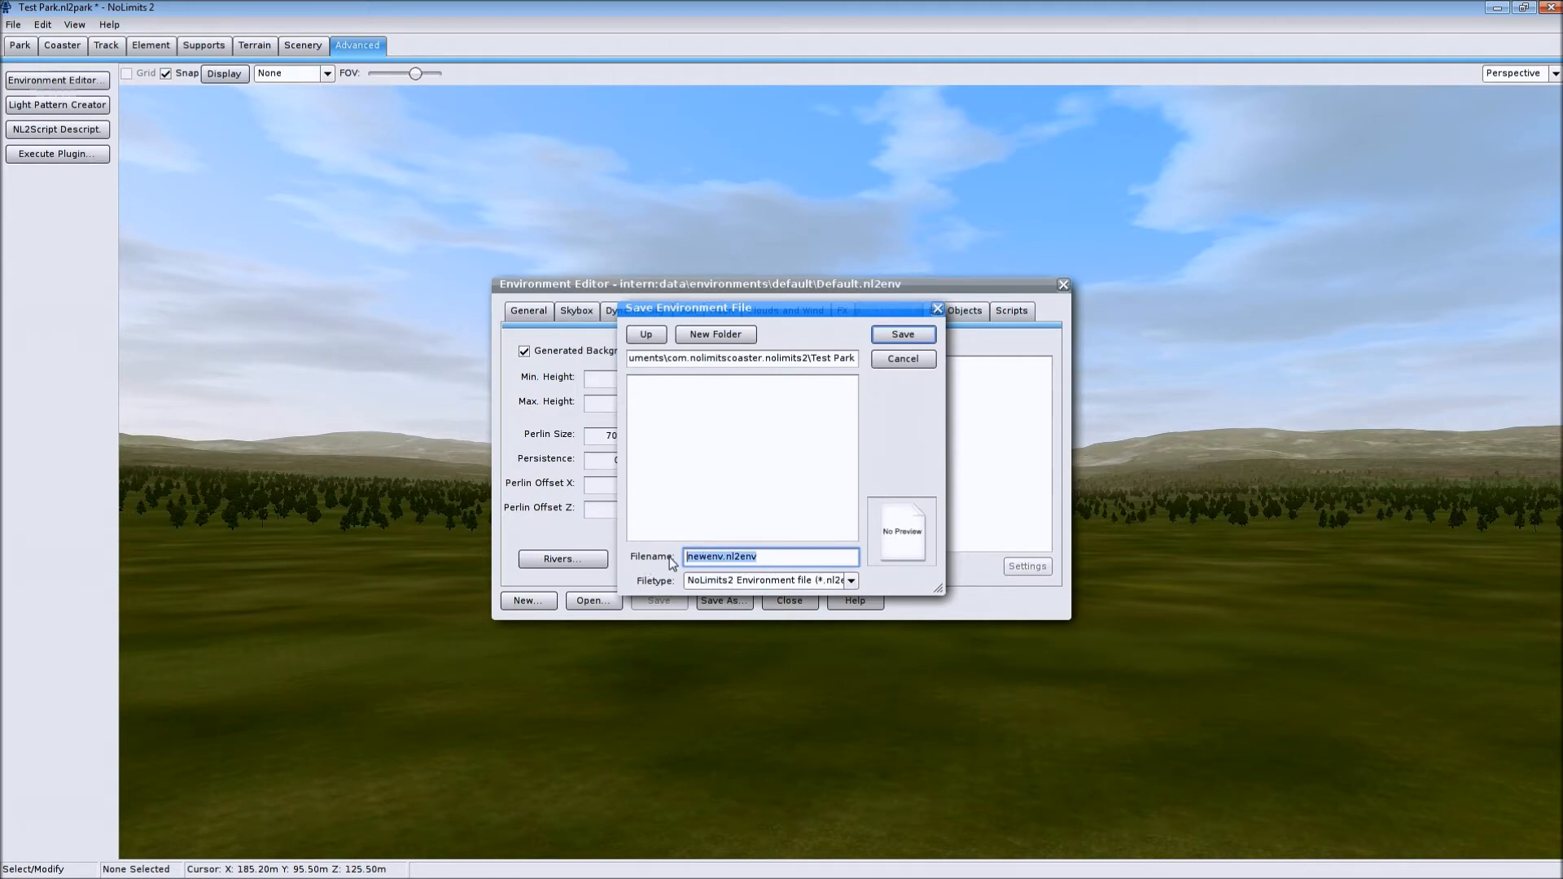
{"action": "type", "text": "Tutorial Env"}
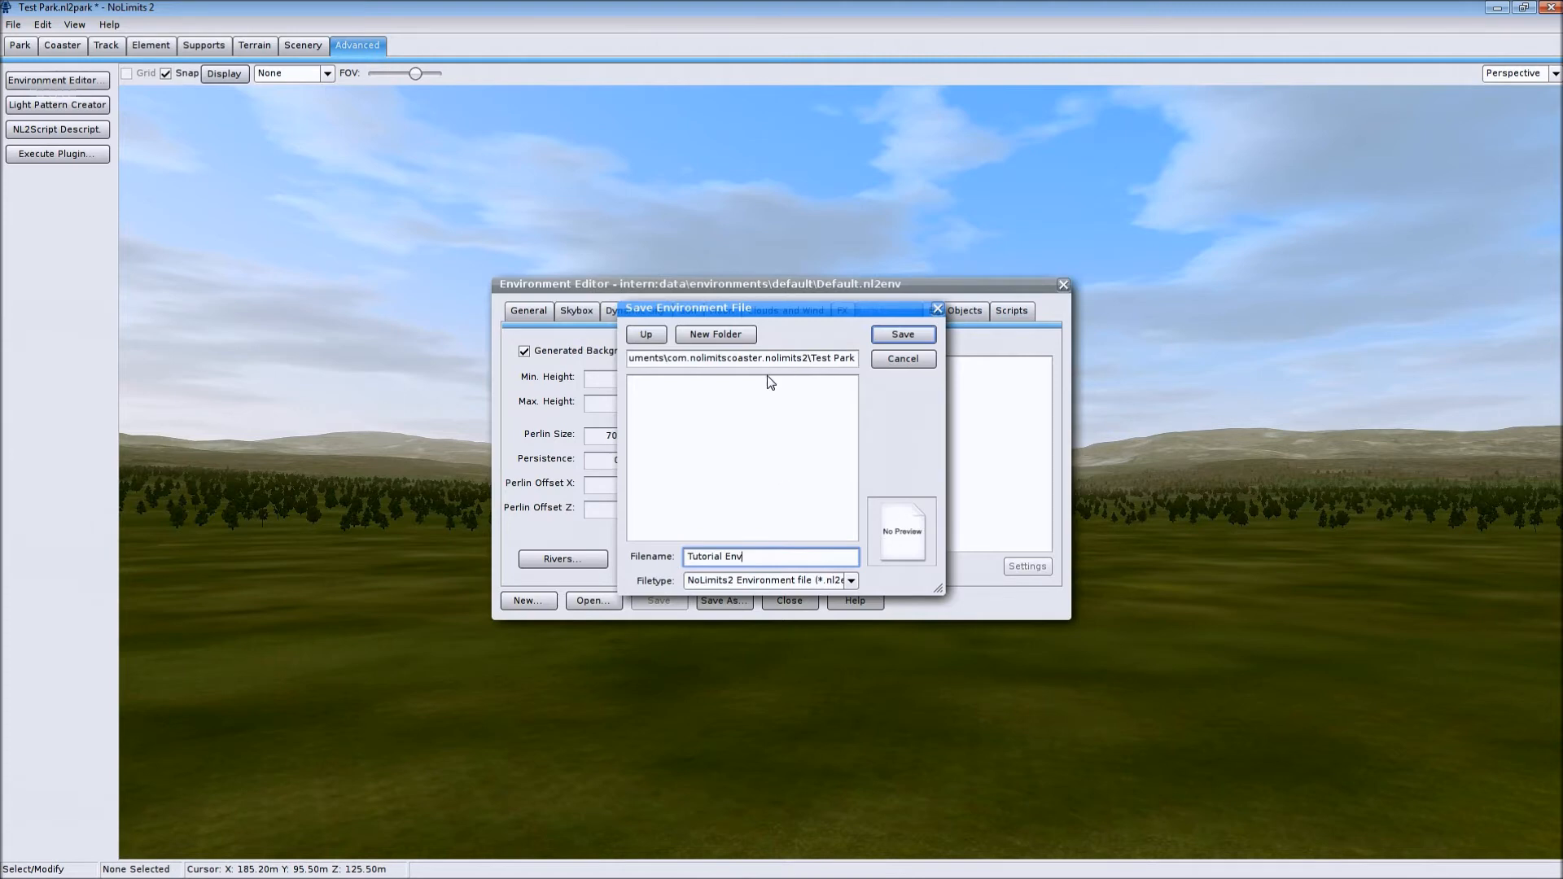
{"action": "left_click", "coordinate": [900, 333]}
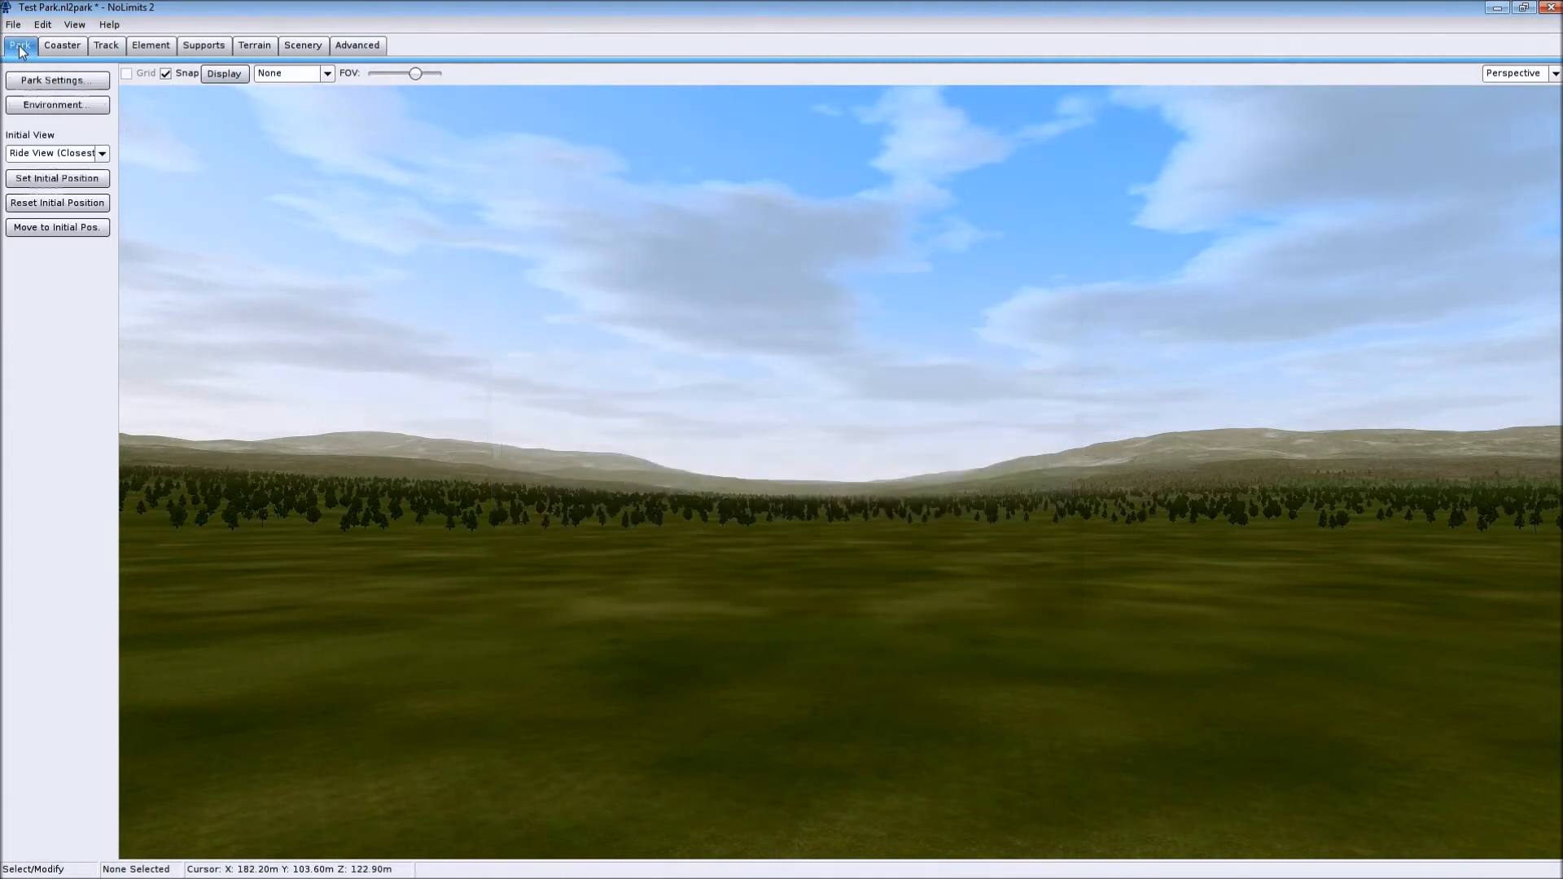
Choose Tutorial Env from the Park Base folder as the park's environment
{"action": "left_click", "coordinate": [57, 105]}
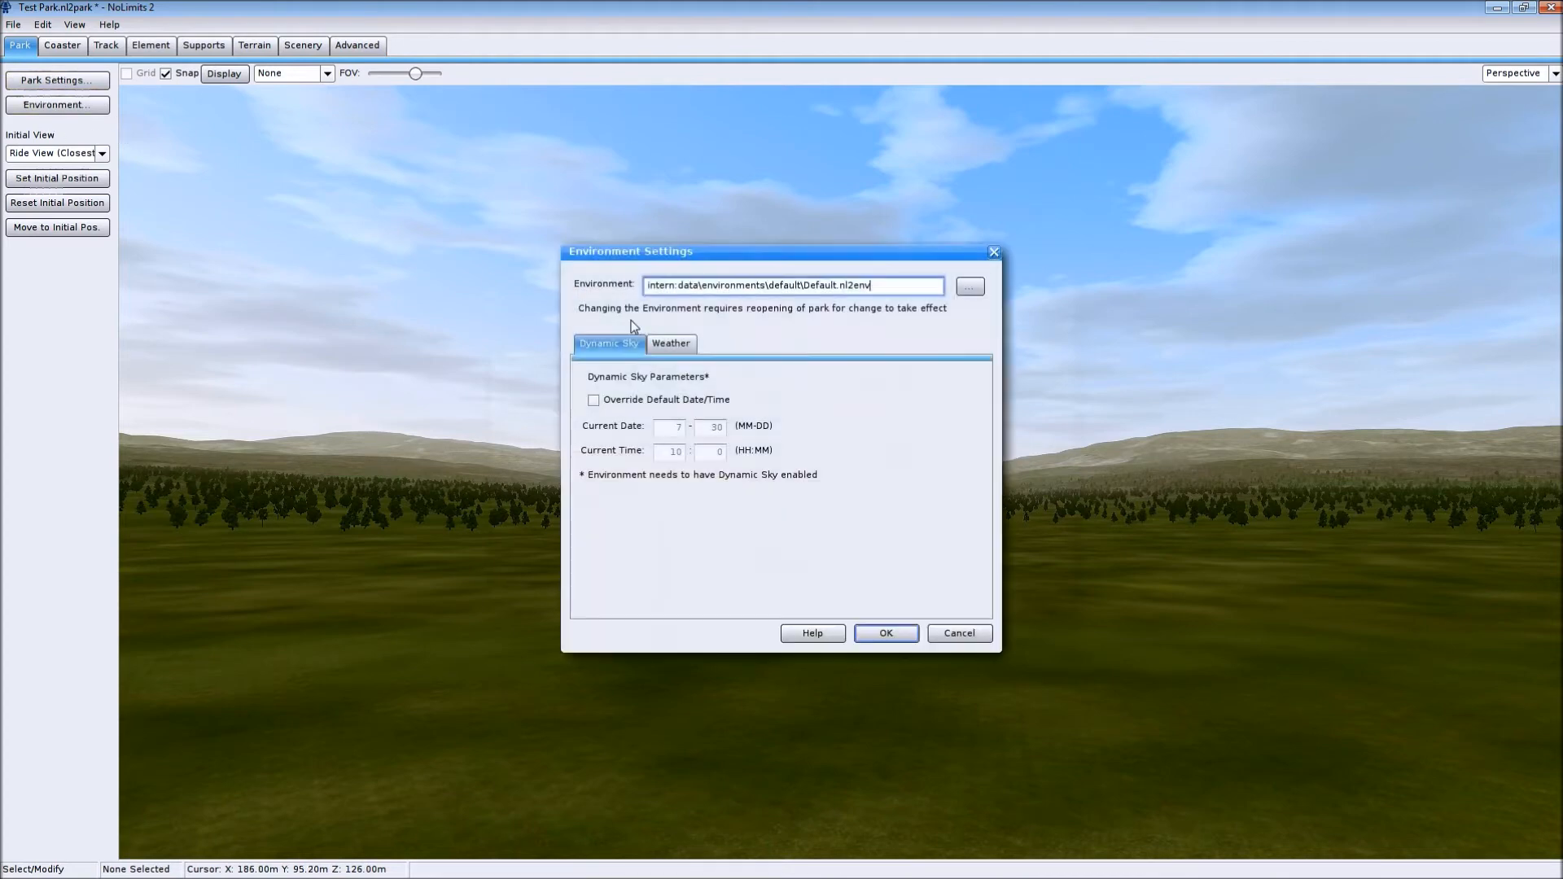
{"action": "left_click", "coordinate": [967, 285]}
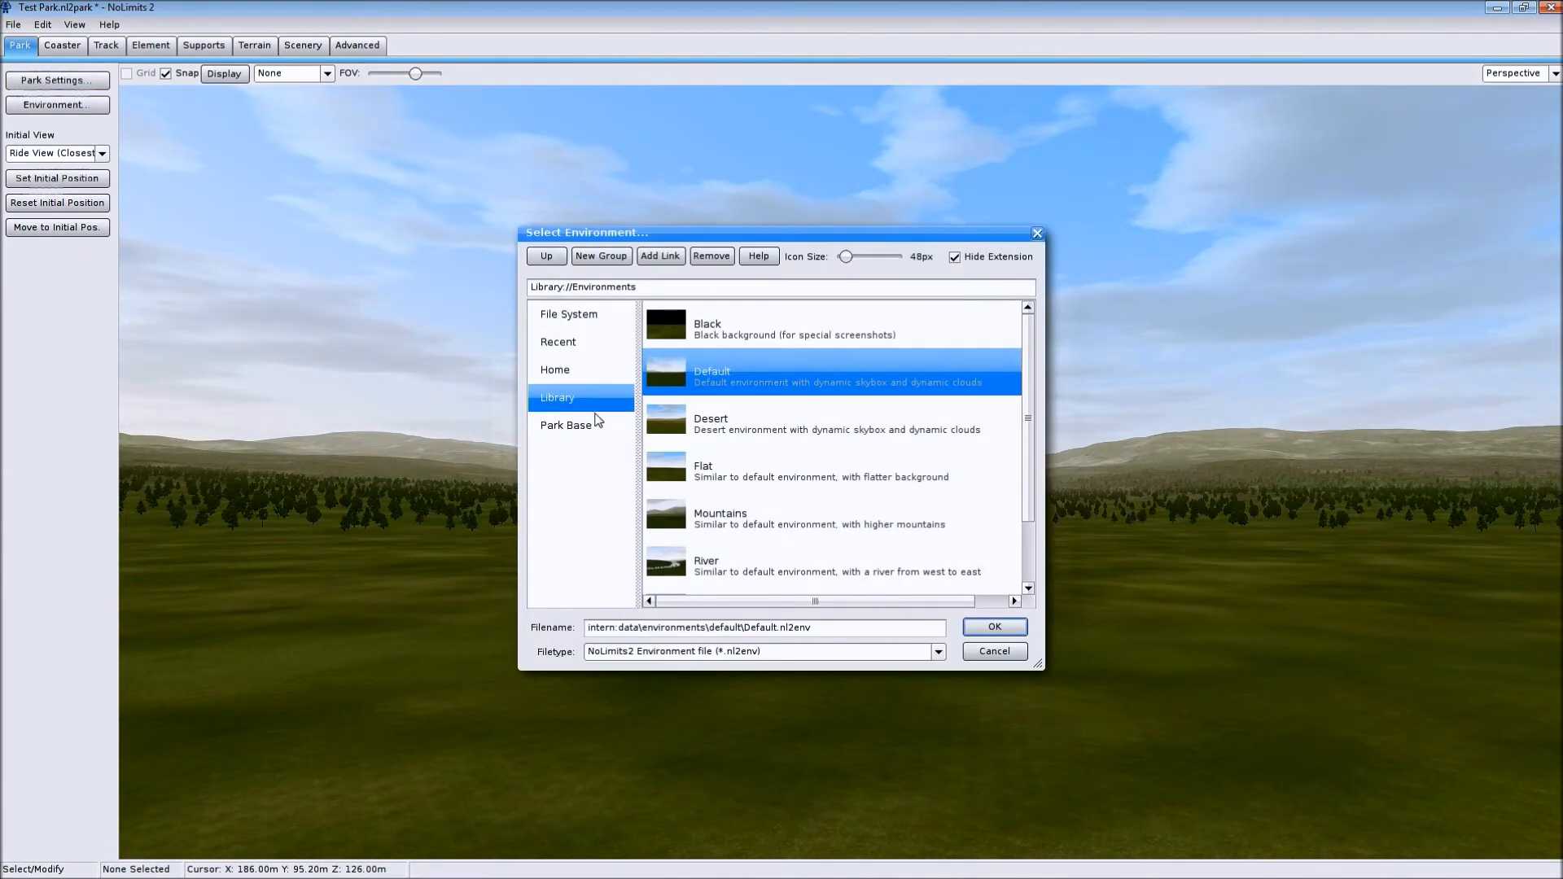
{"action": "left_click", "coordinate": [565, 425]}
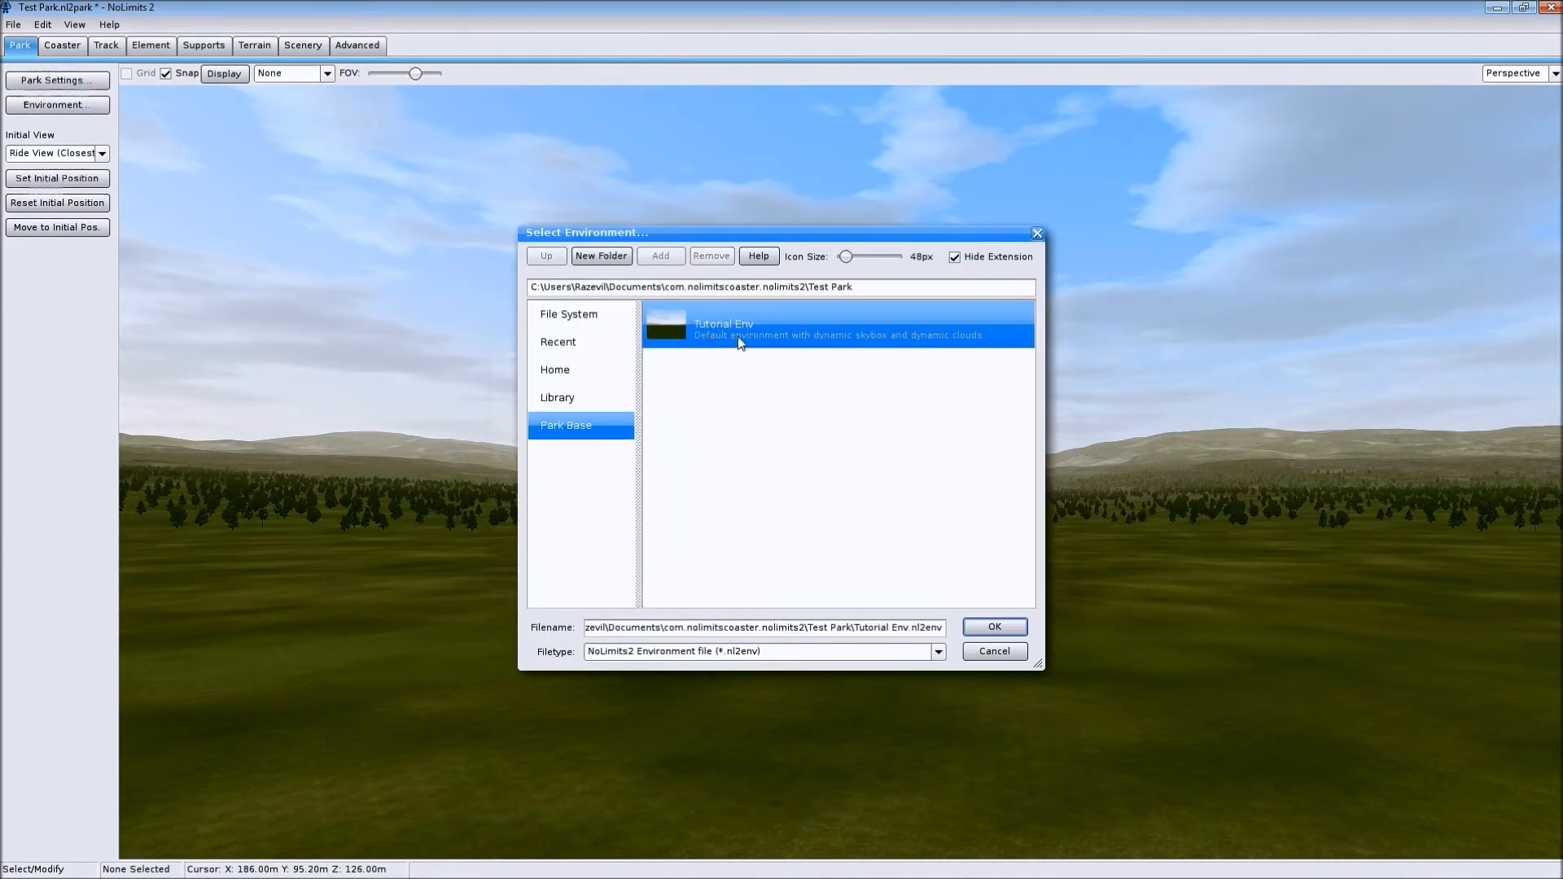
{"action": "left_click", "coordinate": [994, 626]}
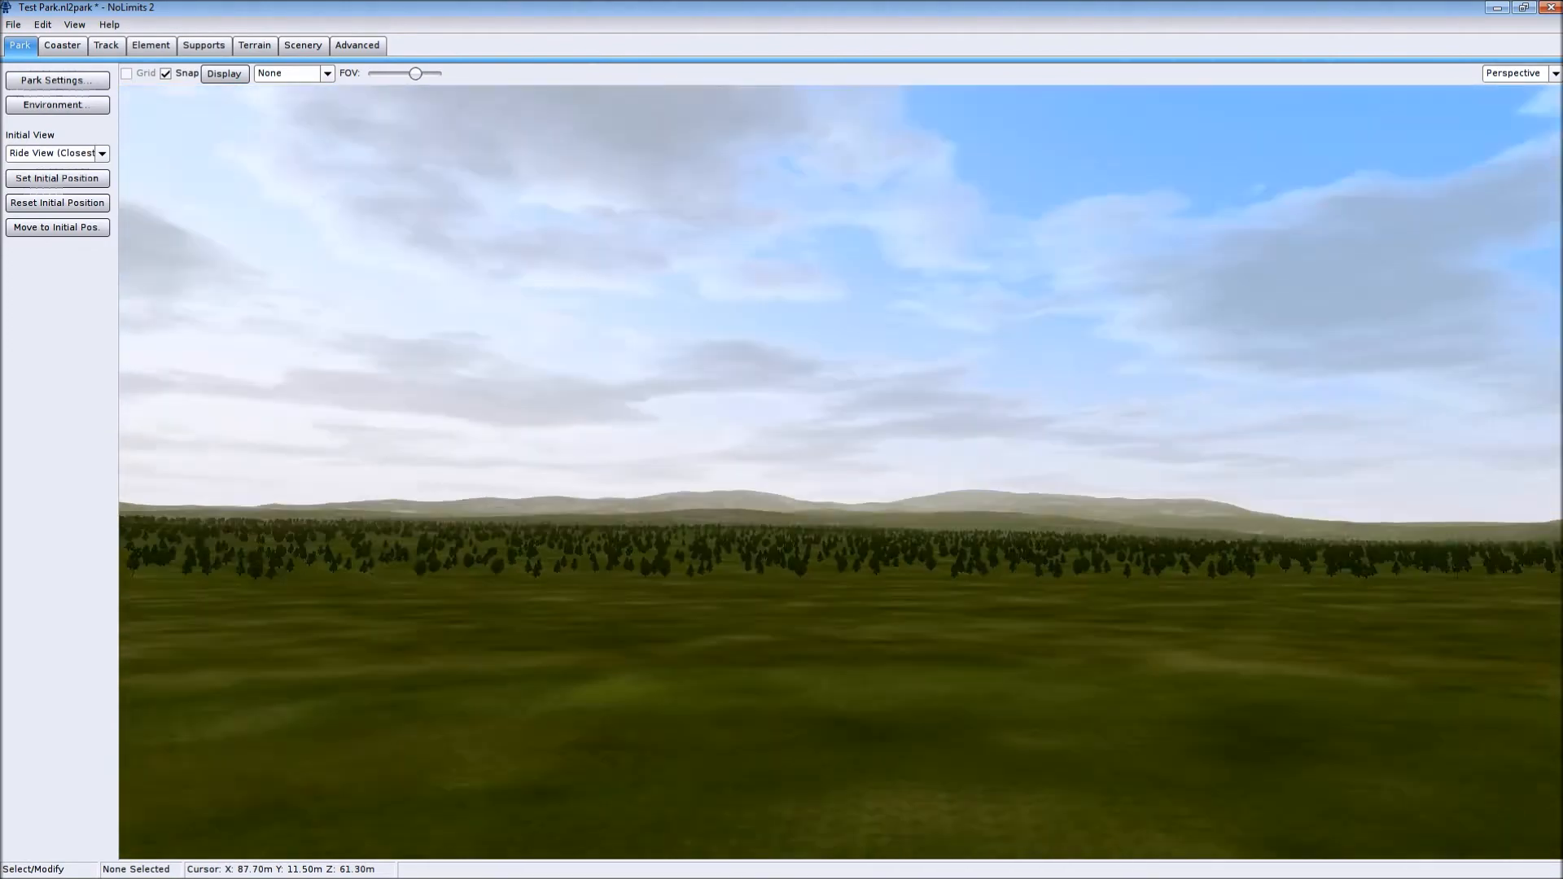
Close Test Park and reopen Test Park.nl2park from the recent files
{"action": "left_click", "coordinate": [13, 24]}
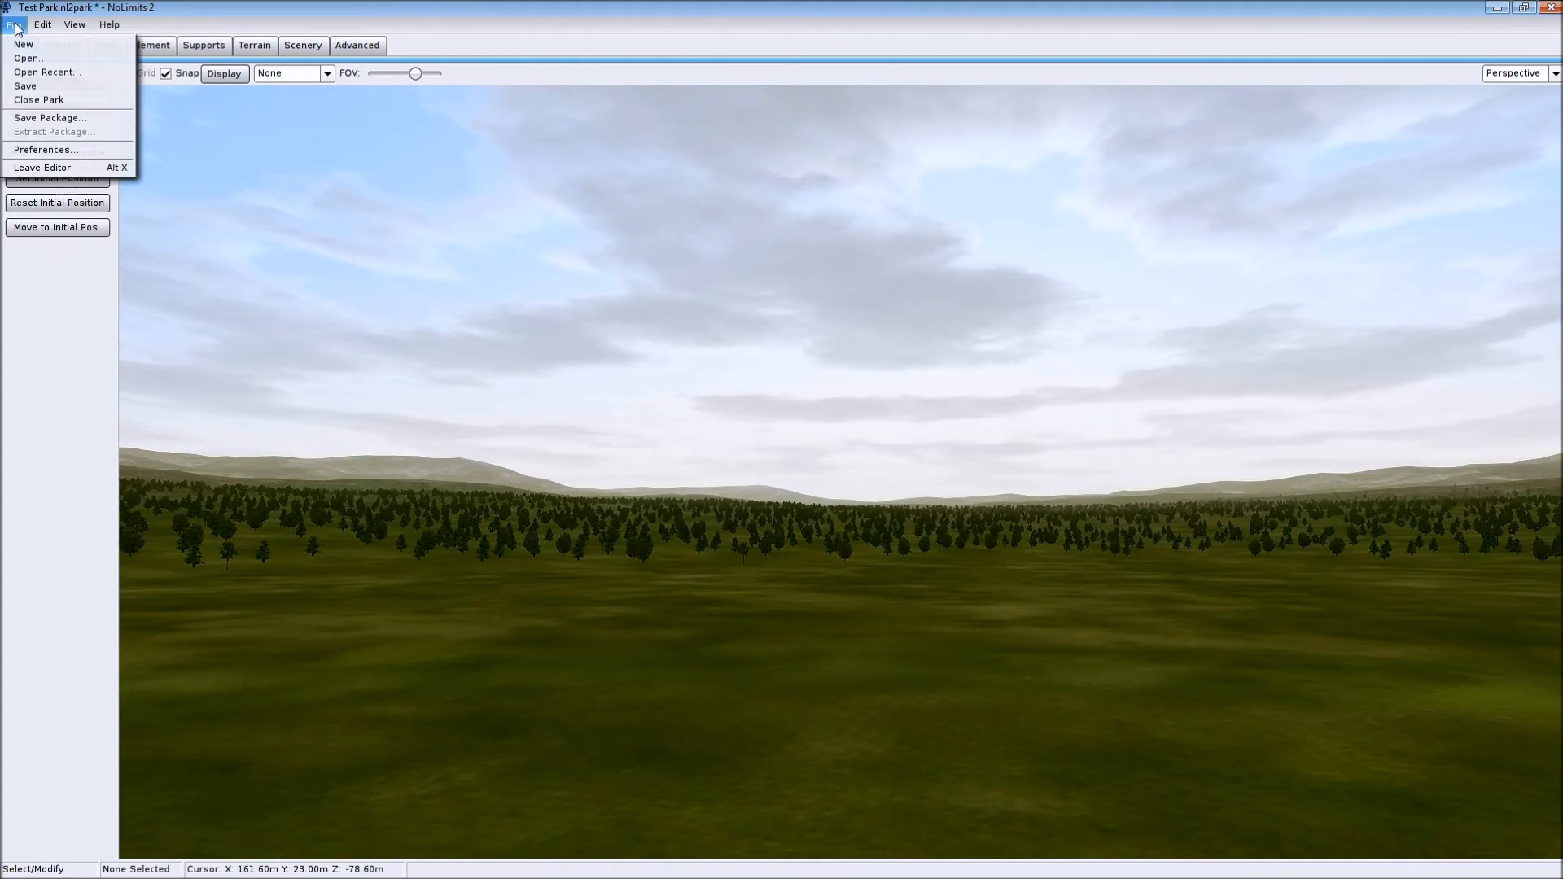
{"action": "left_click", "coordinate": [24, 86]}
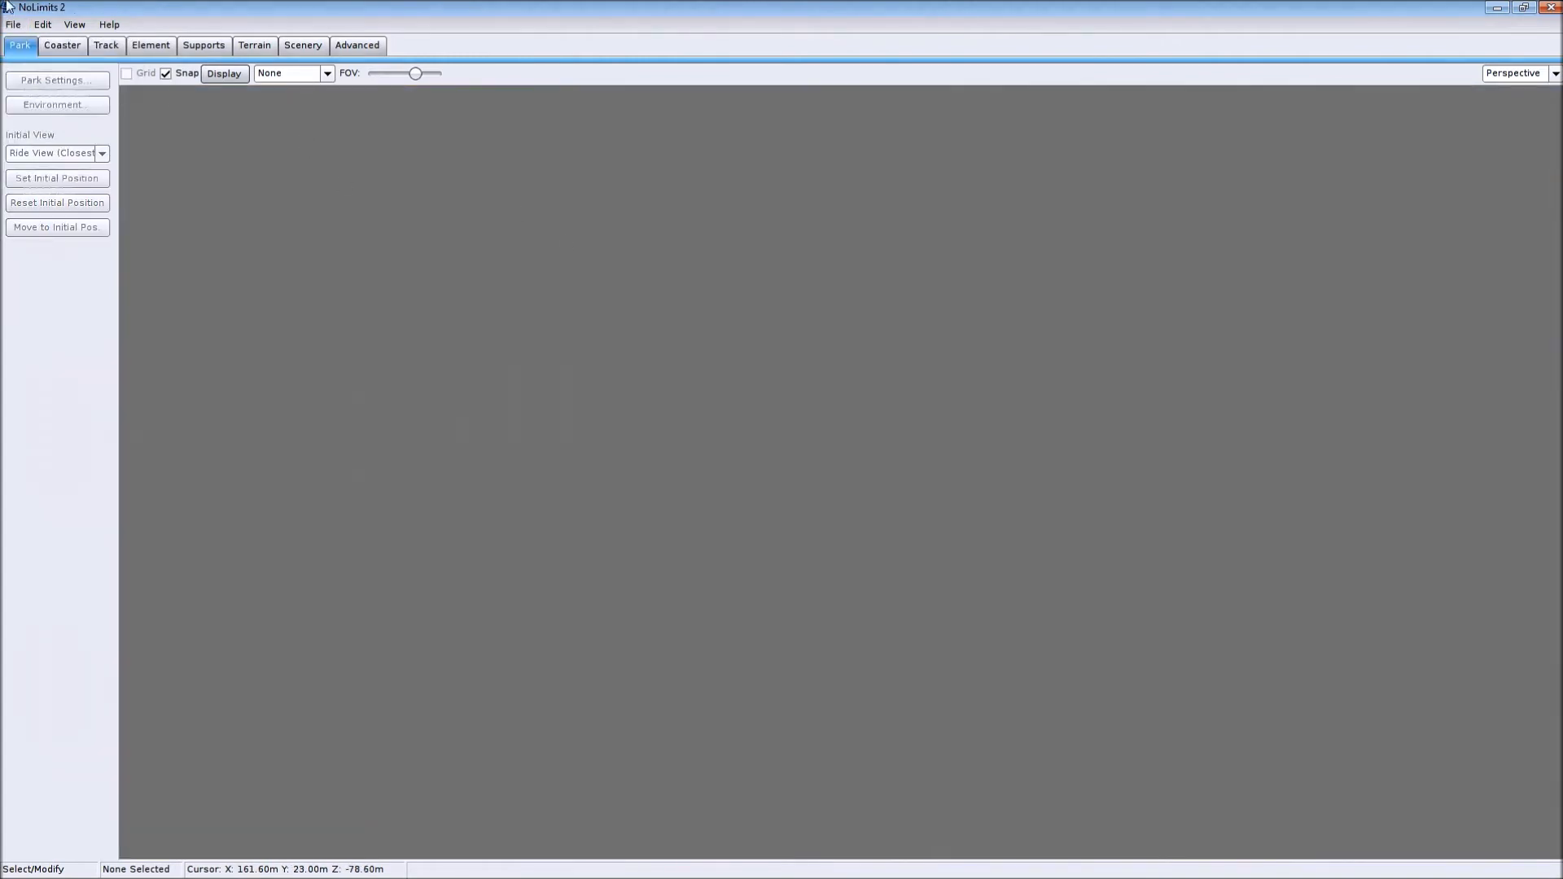
{"action": "left_click", "coordinate": [13, 23]}
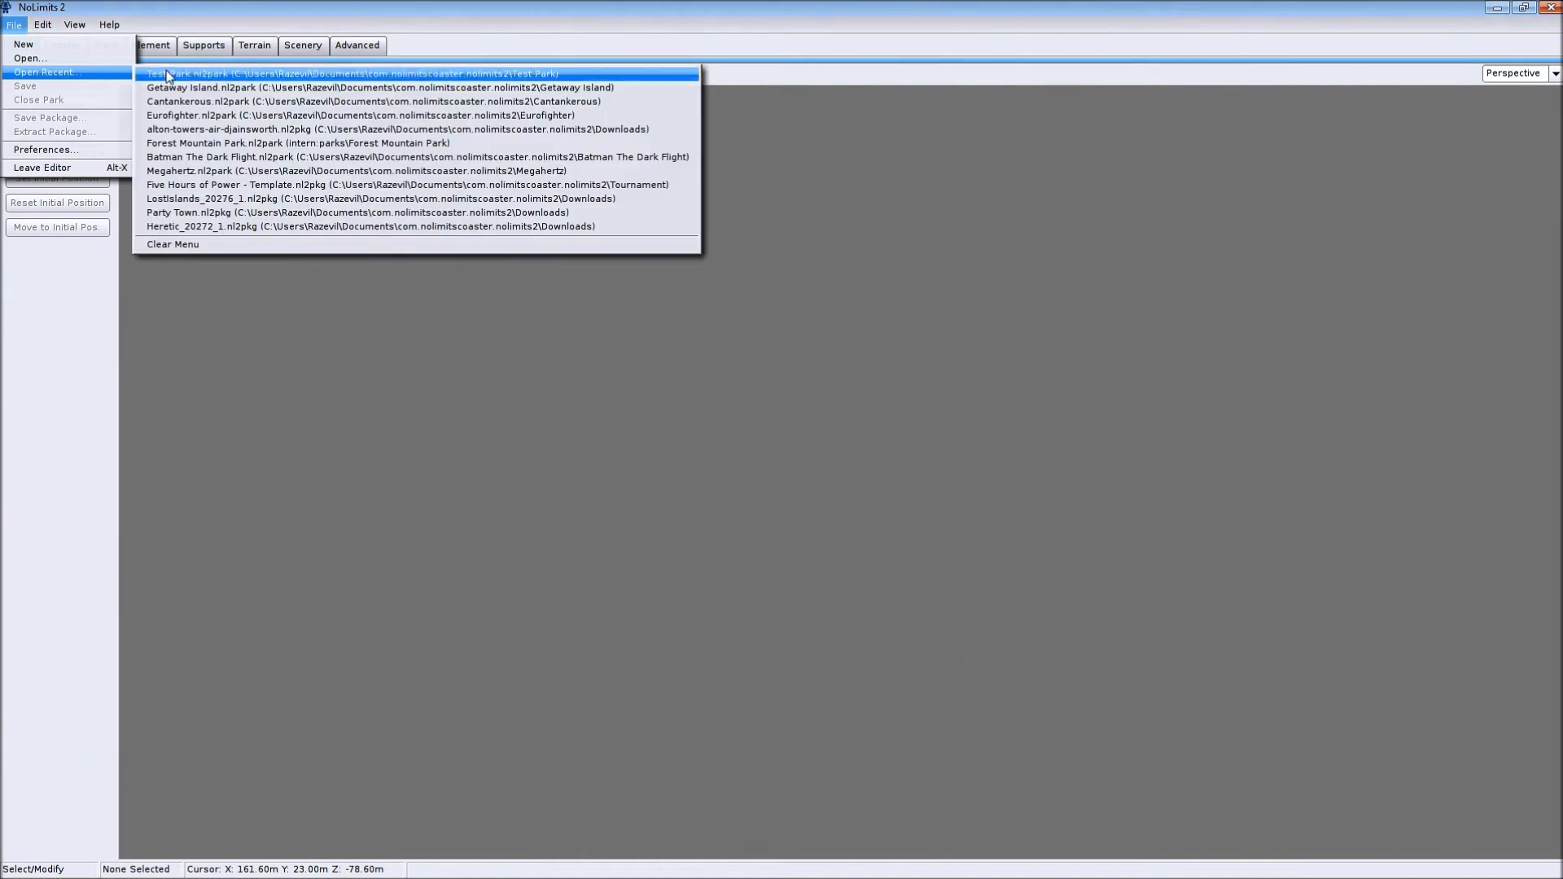
{"action": "left_click", "coordinate": [352, 72]}
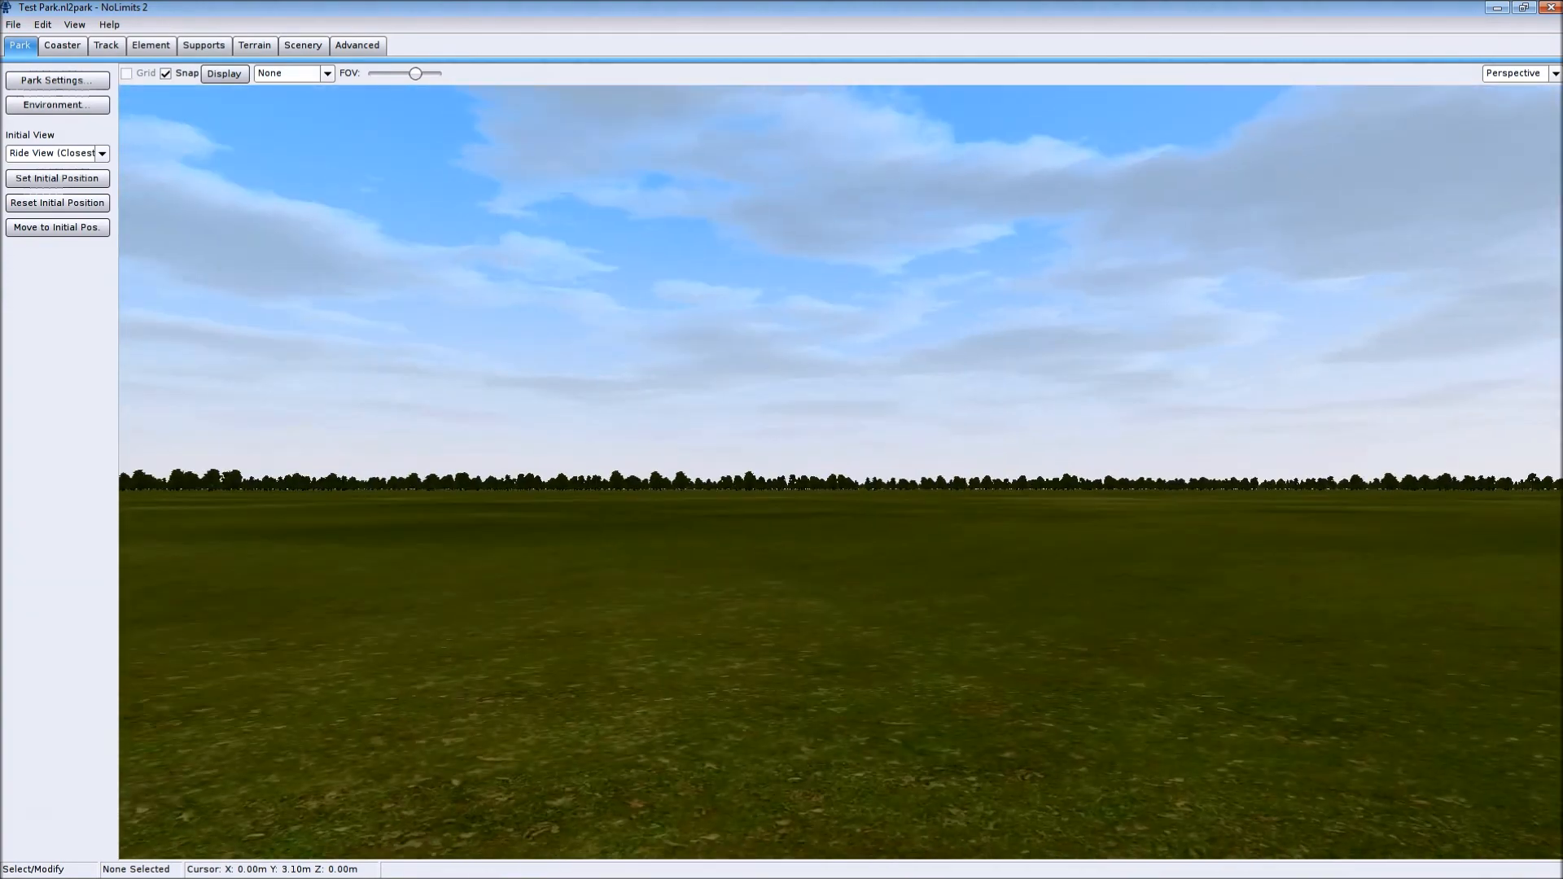
{"action": "mouse_move", "coordinate": [712, 372]}
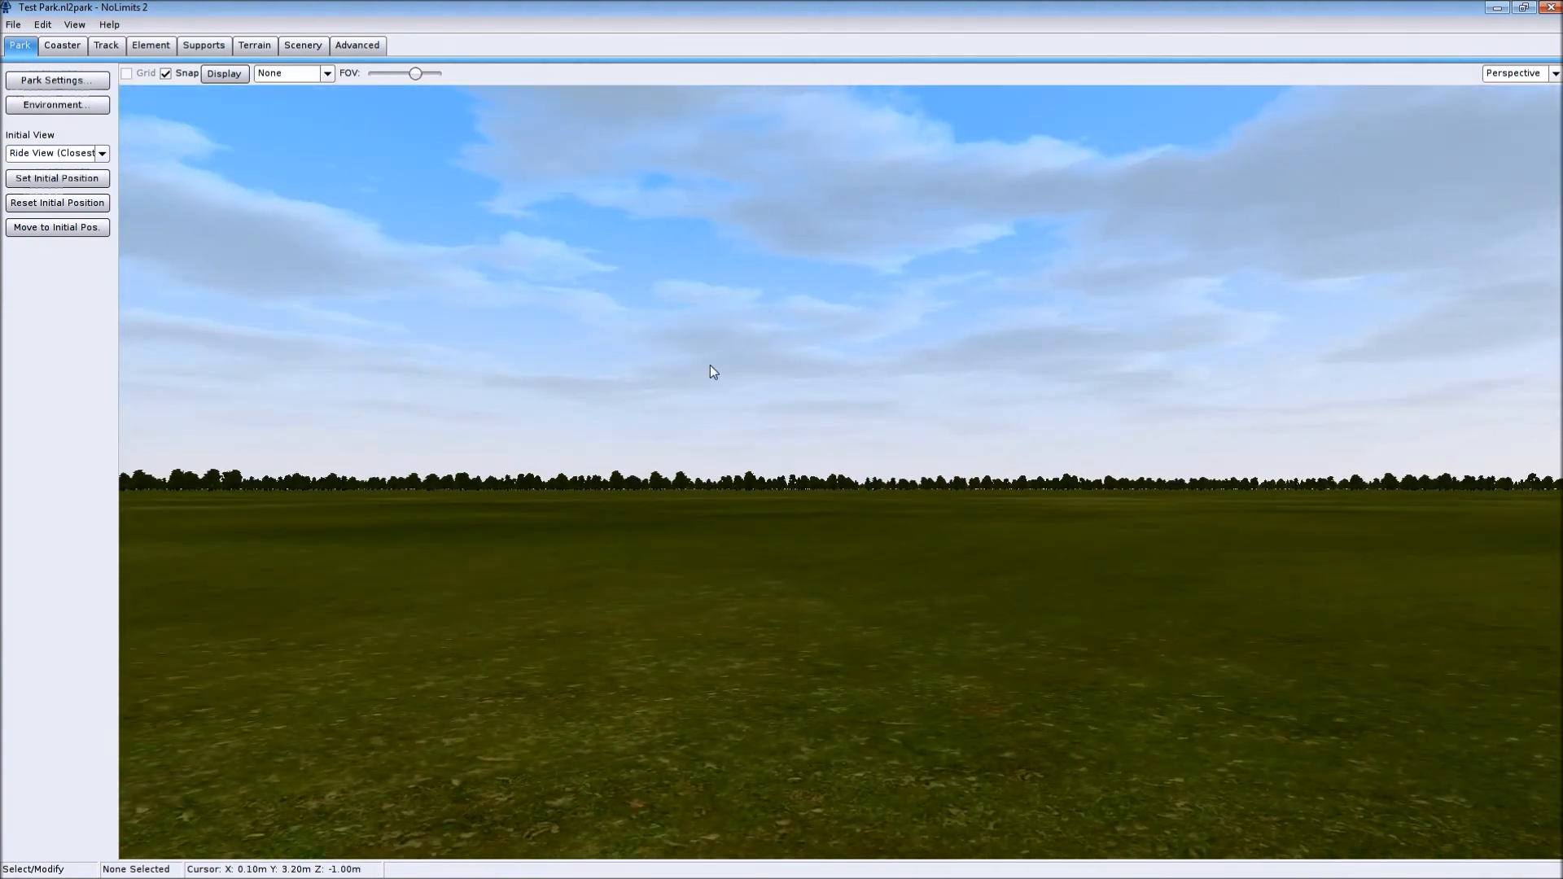
{"action": "mouse_move", "coordinate": [529, 378]}
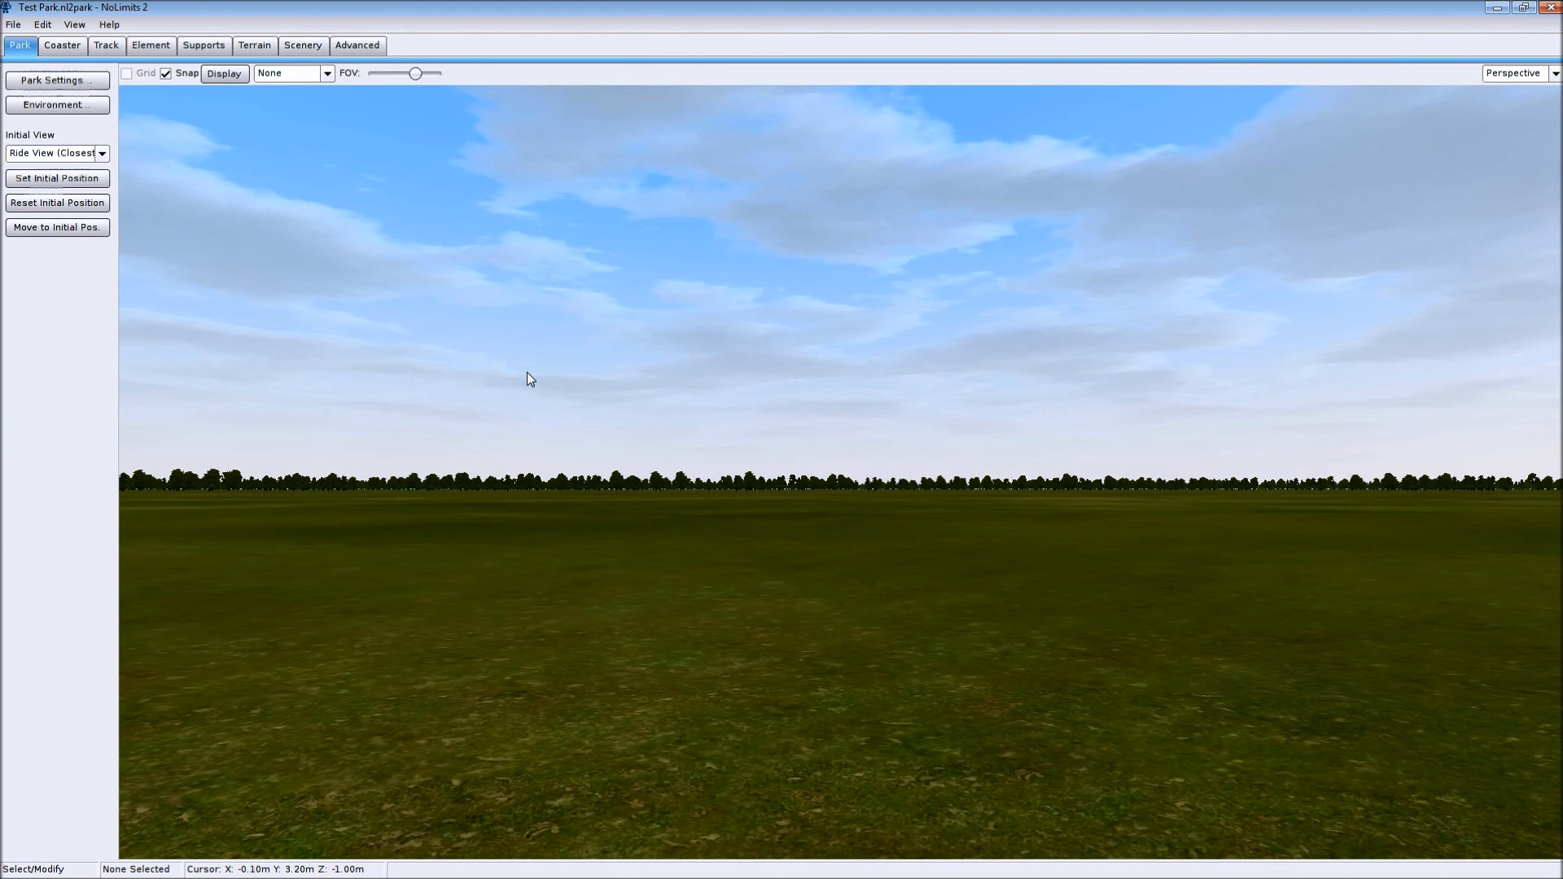